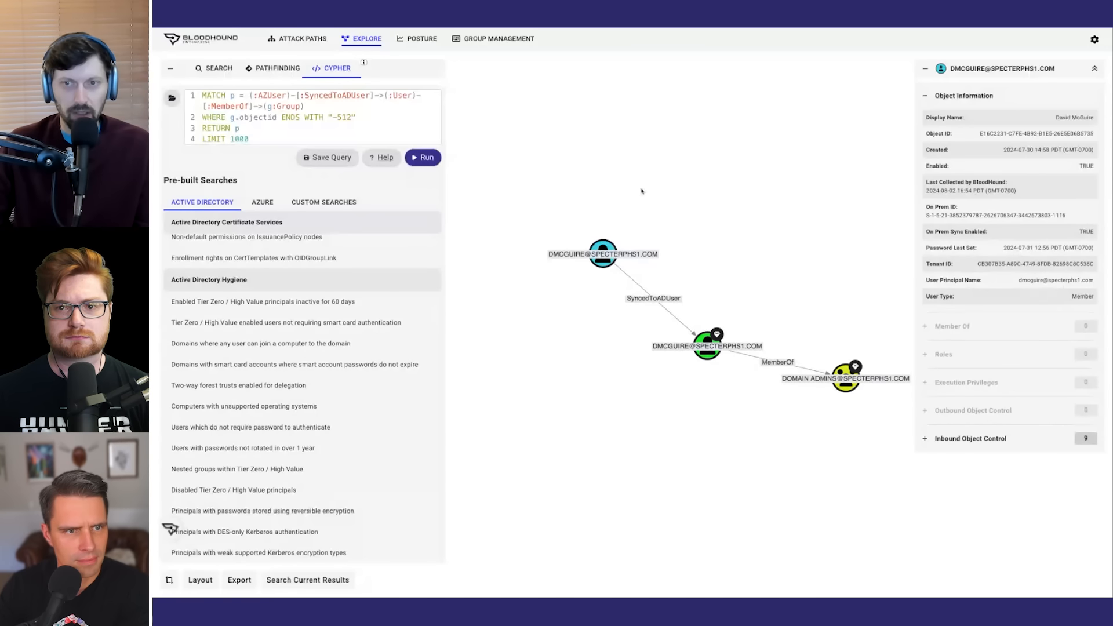
{"action": "mouse_move", "coordinate": [550, 173]}
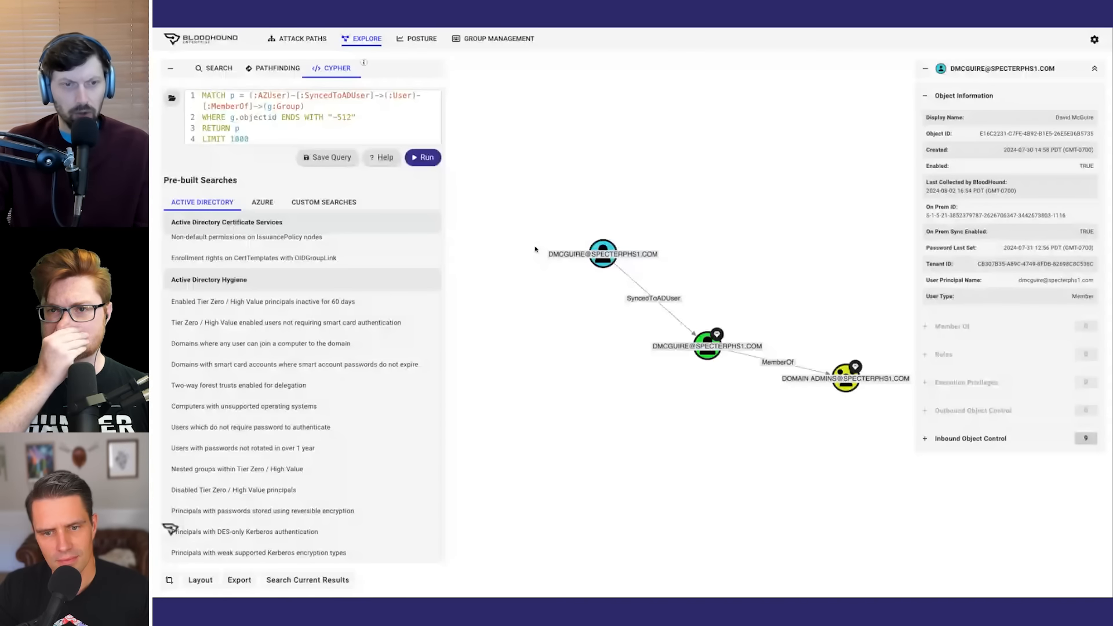
- Select the Entra DMCGUIRE node and list the Azure pre-built searches
{"action": "left_click", "coordinate": [603, 254]}
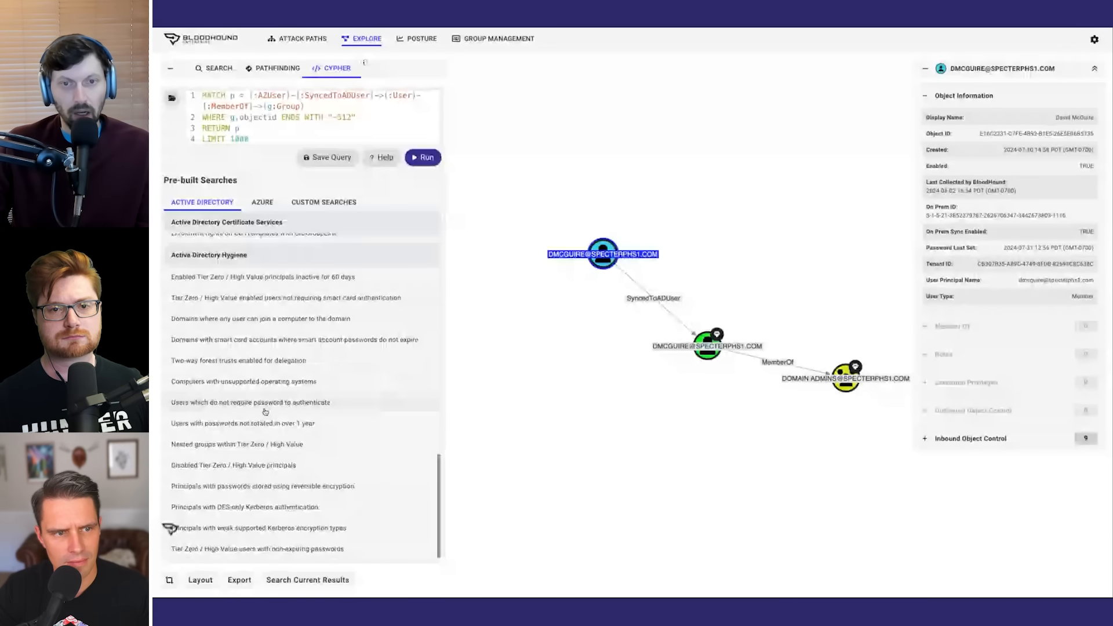
{"action": "left_click", "coordinate": [262, 201]}
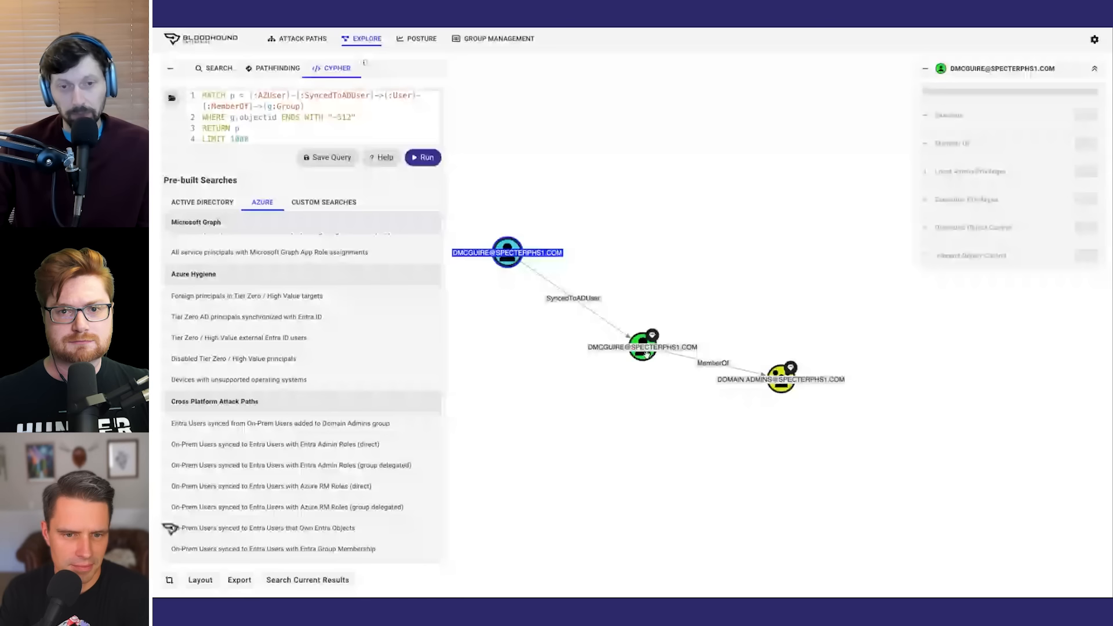
{"action": "left_click", "coordinate": [641, 346]}
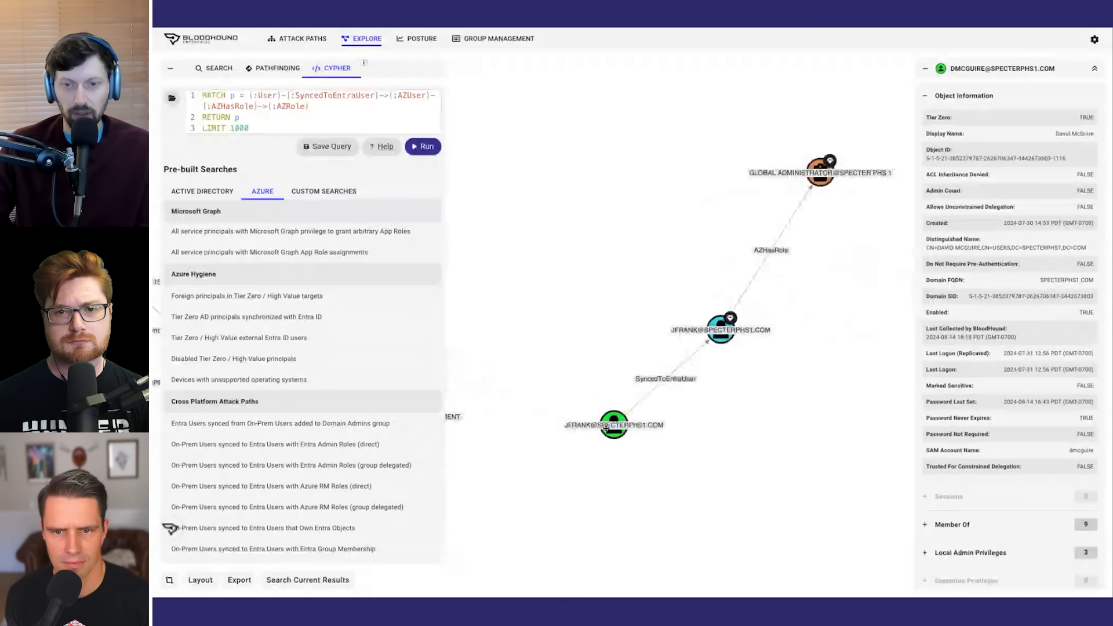
{"action": "left_click", "coordinate": [614, 424]}
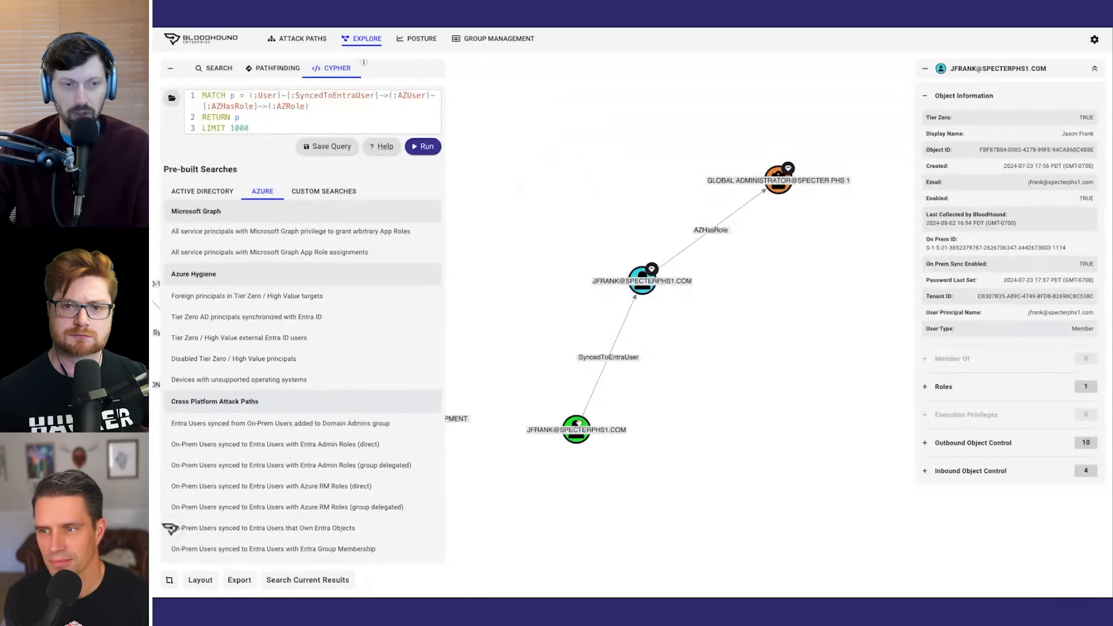
{"action": "left_click", "coordinate": [576, 429]}
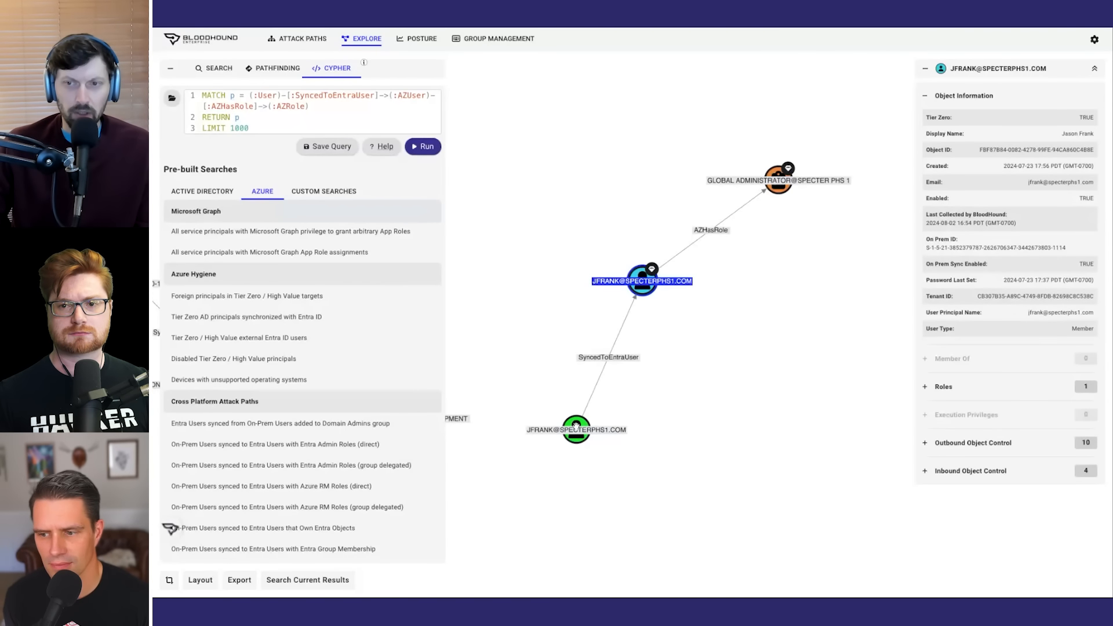
{"action": "left_click", "coordinate": [575, 430]}
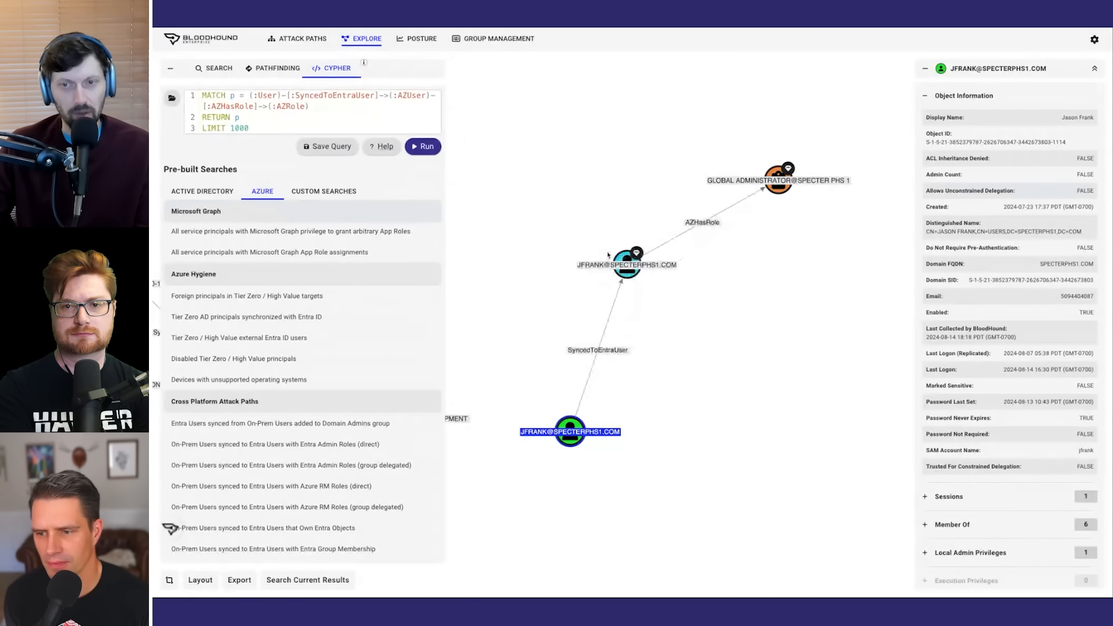
{"action": "left_click", "coordinate": [626, 264]}
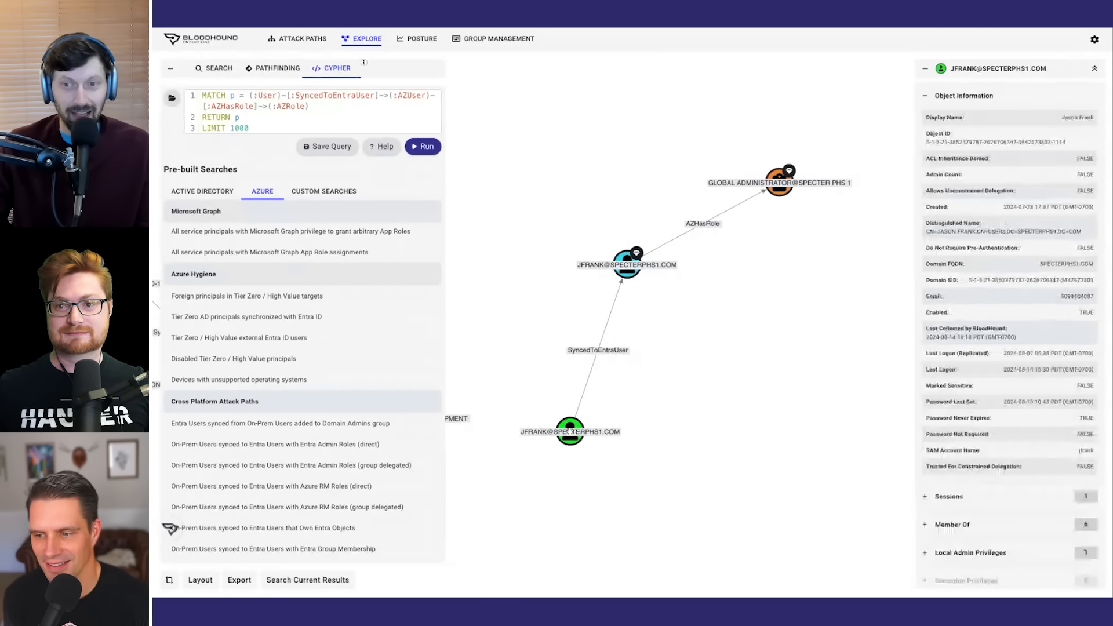
- Select on-prem JFRANK and expand Sessions to graph DESKTOP-02.SPECTERPHS1.COM
{"action": "left_click", "coordinate": [569, 431]}
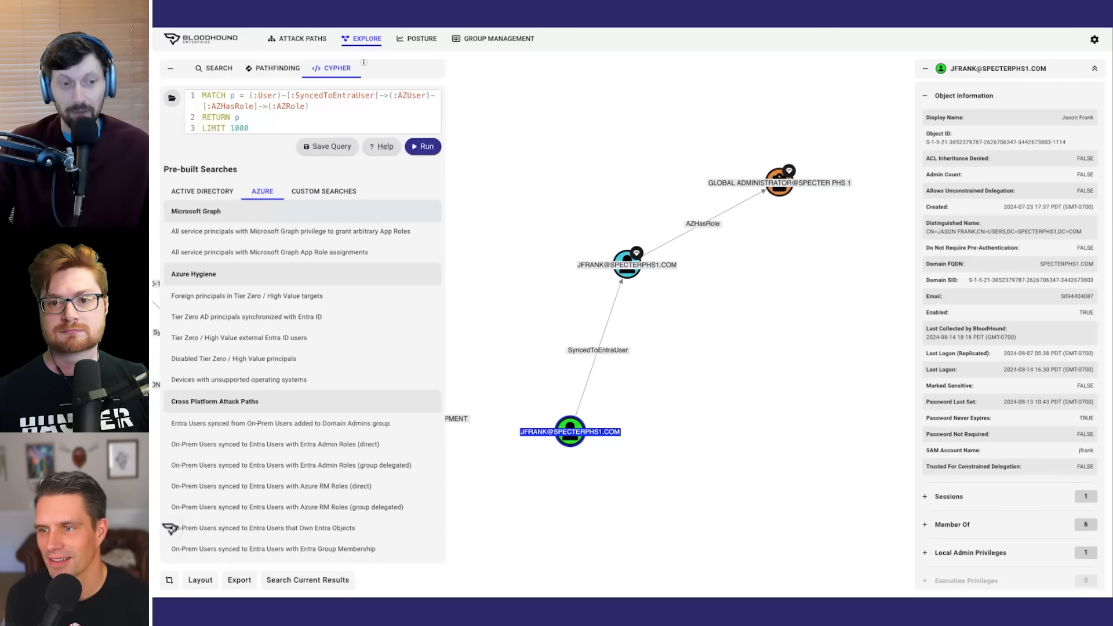
{"action": "mouse_move", "coordinate": [535, 275]}
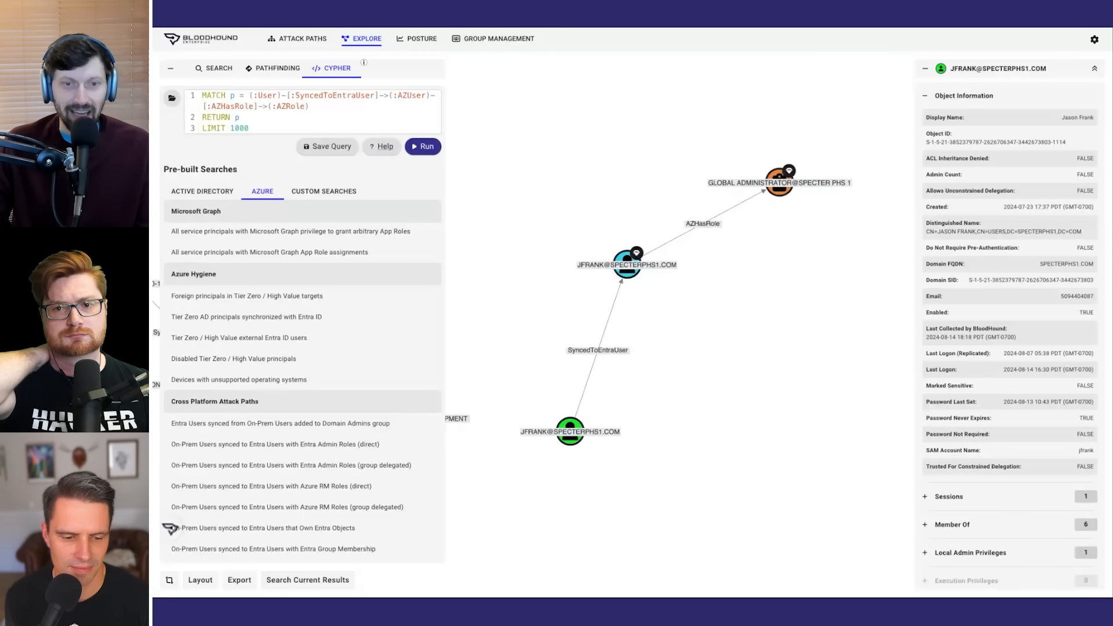
{"action": "left_click", "coordinate": [623, 263]}
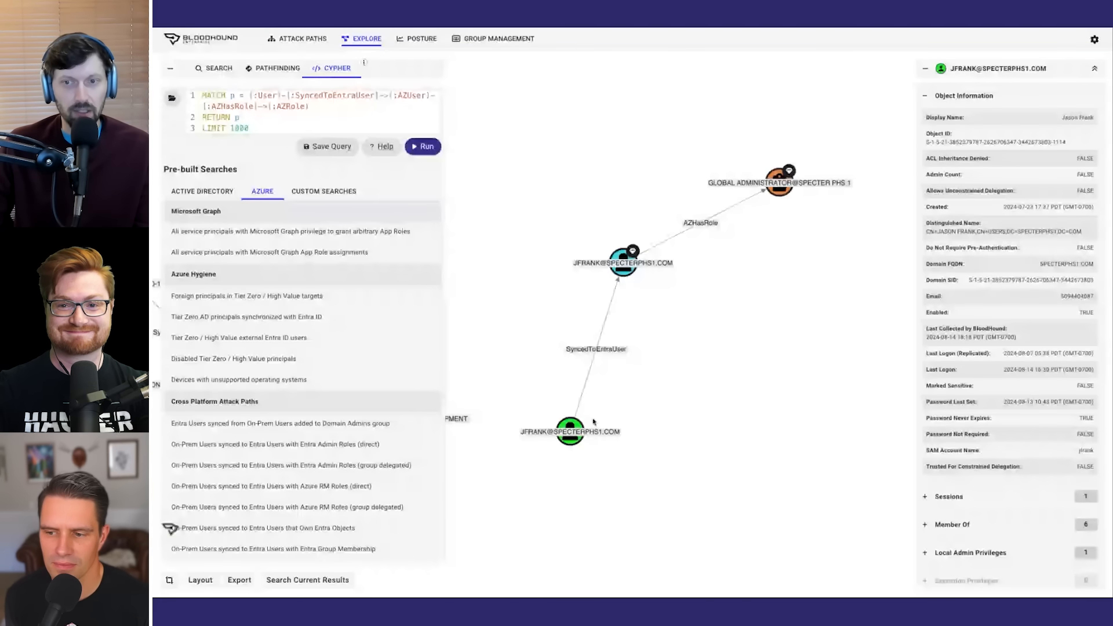
{"action": "left_click", "coordinate": [569, 431]}
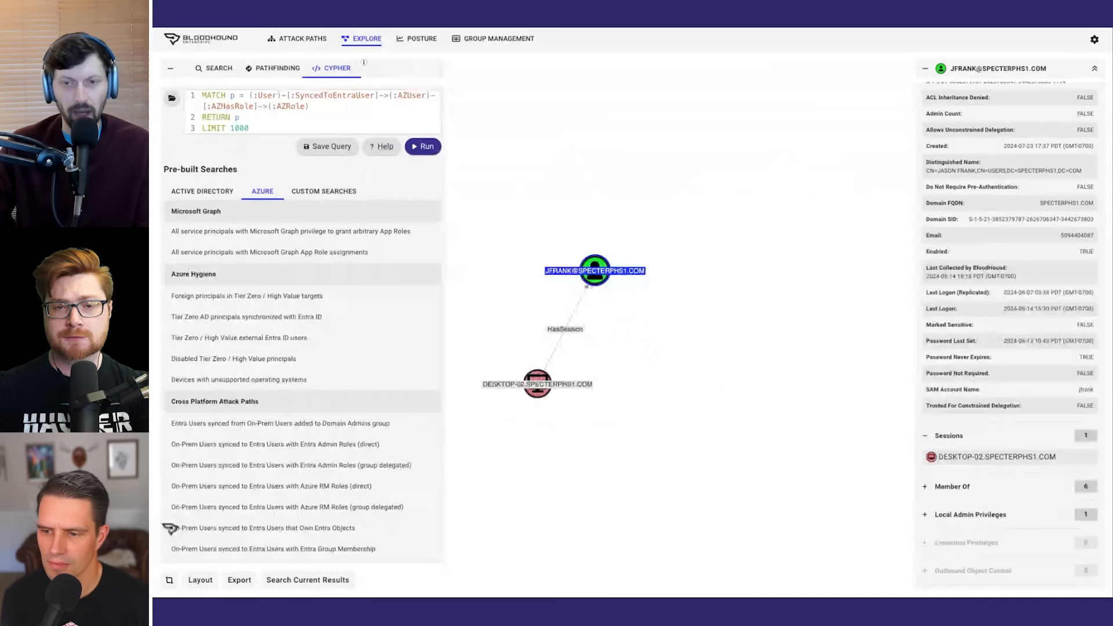
- Set DESKTOP-02 as the pathfinding start node and change the layout to Sequential
{"action": "right_click", "coordinate": [536, 383]}
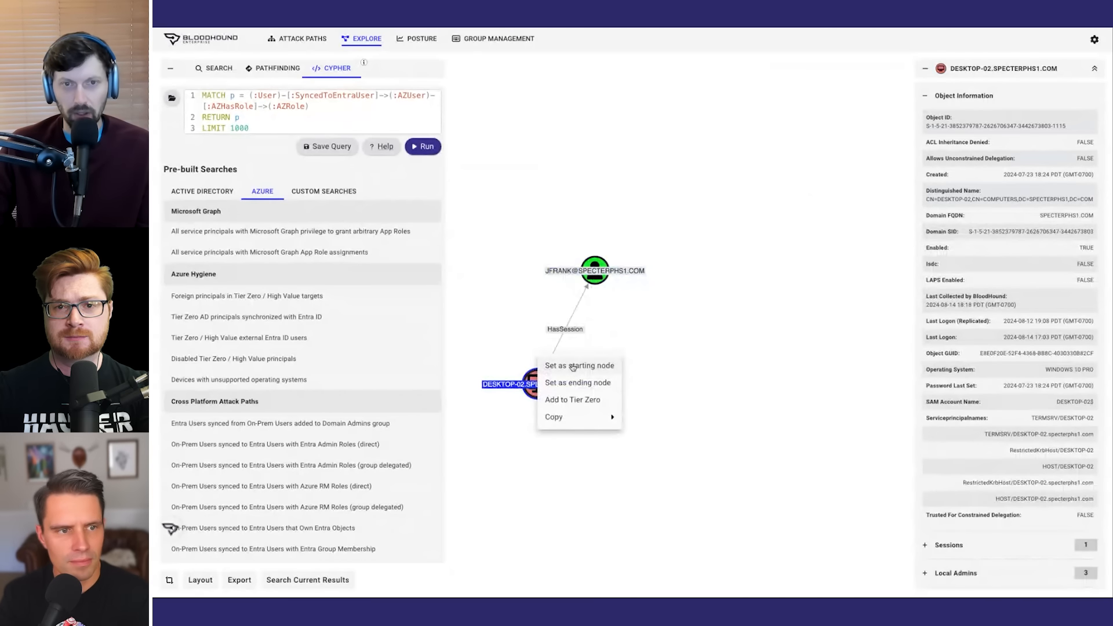
{"action": "left_click", "coordinate": [579, 365]}
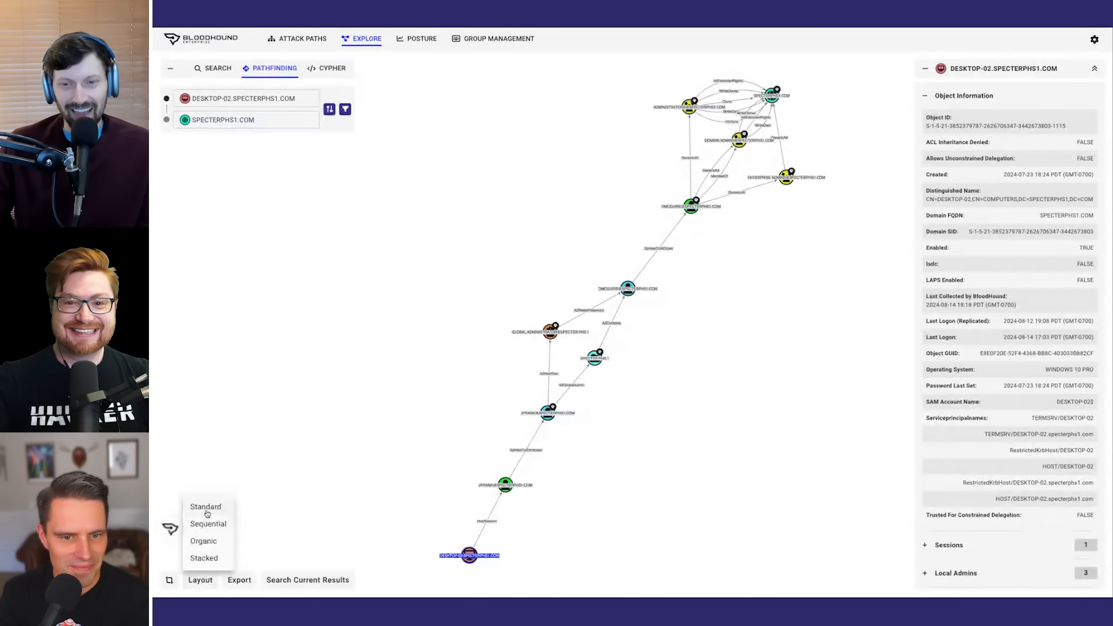
{"action": "left_click", "coordinate": [207, 523]}
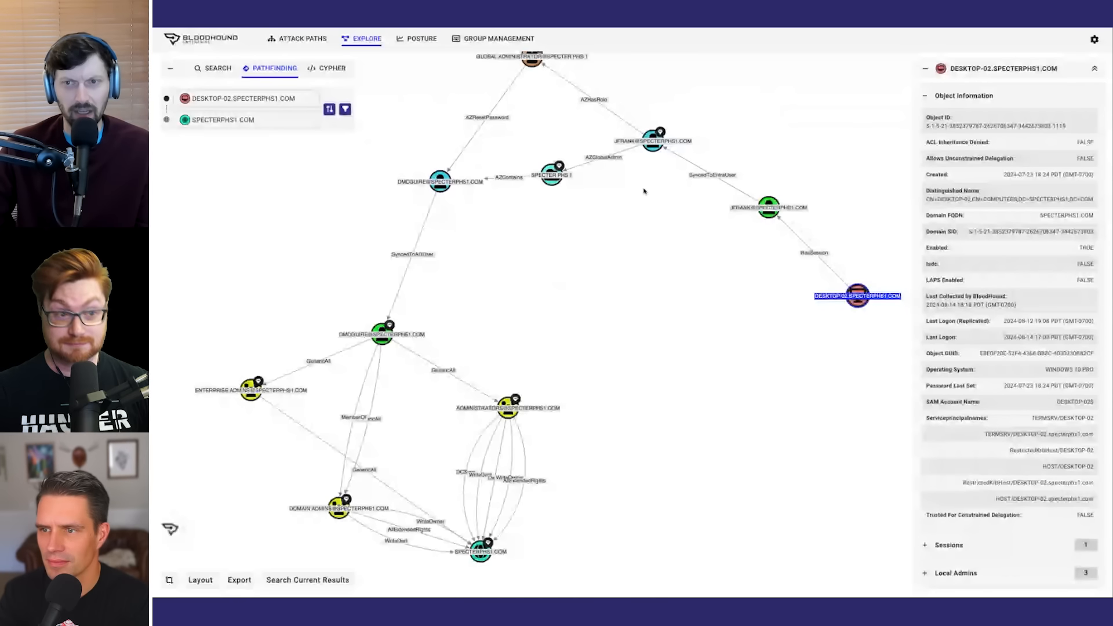
{"action": "left_click", "coordinate": [200, 580]}
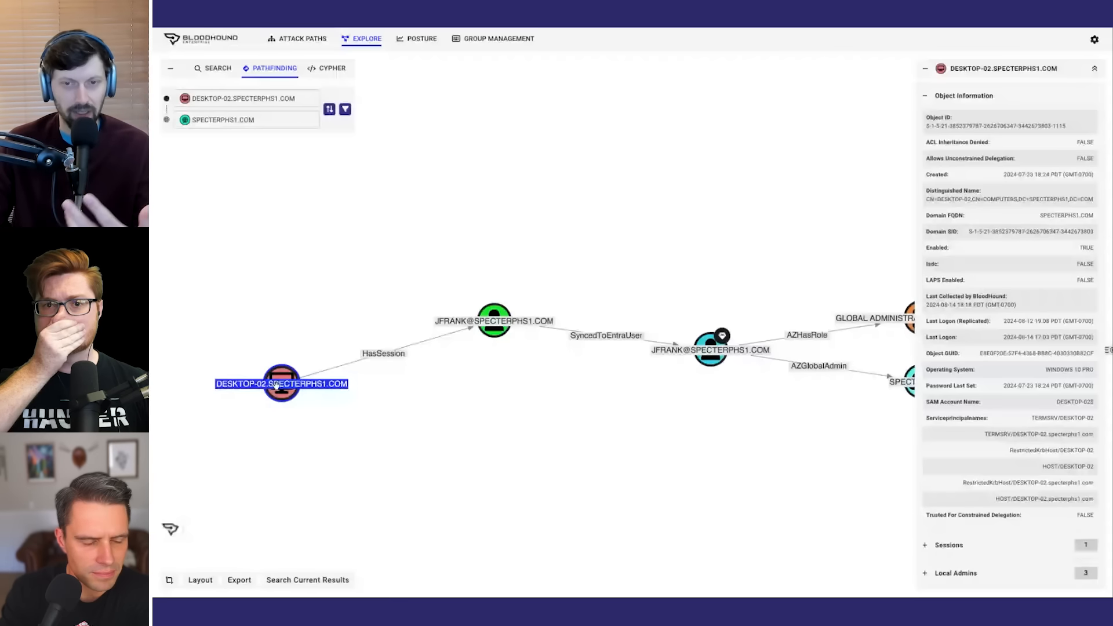
{"action": "left_click", "coordinate": [494, 321]}
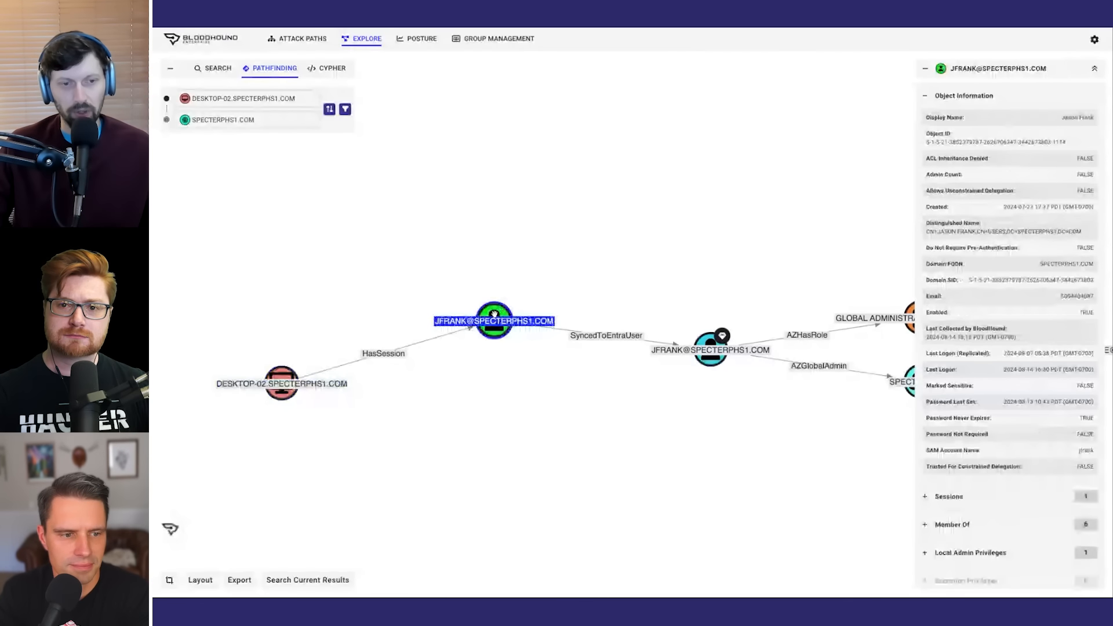
{"action": "left_click", "coordinate": [281, 383]}
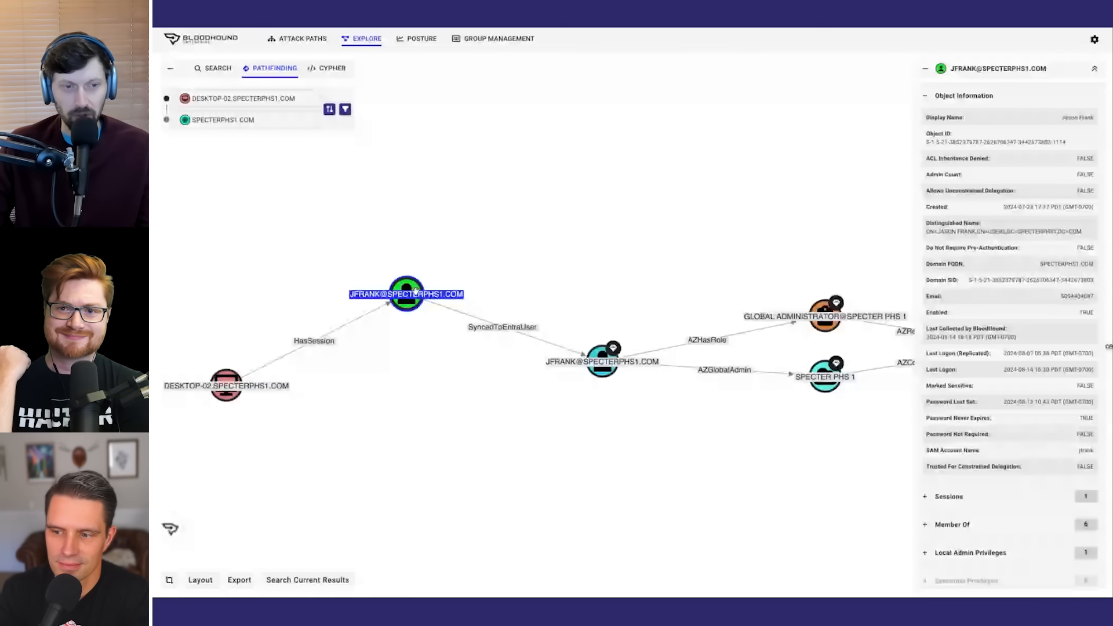
{"action": "left_click", "coordinate": [225, 386]}
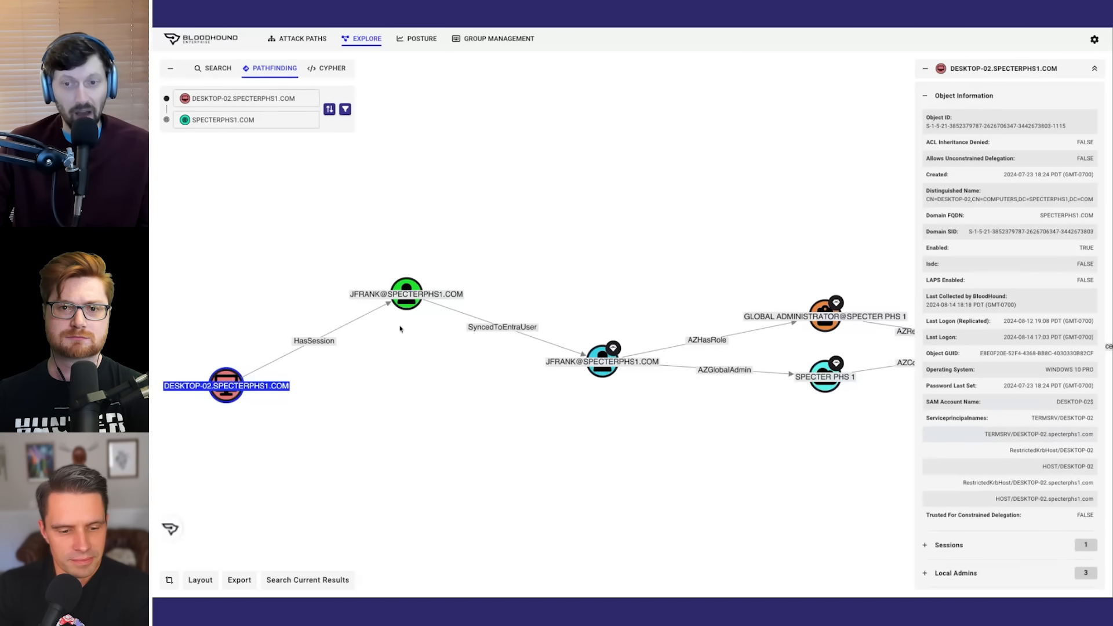
{"action": "left_click", "coordinate": [601, 361]}
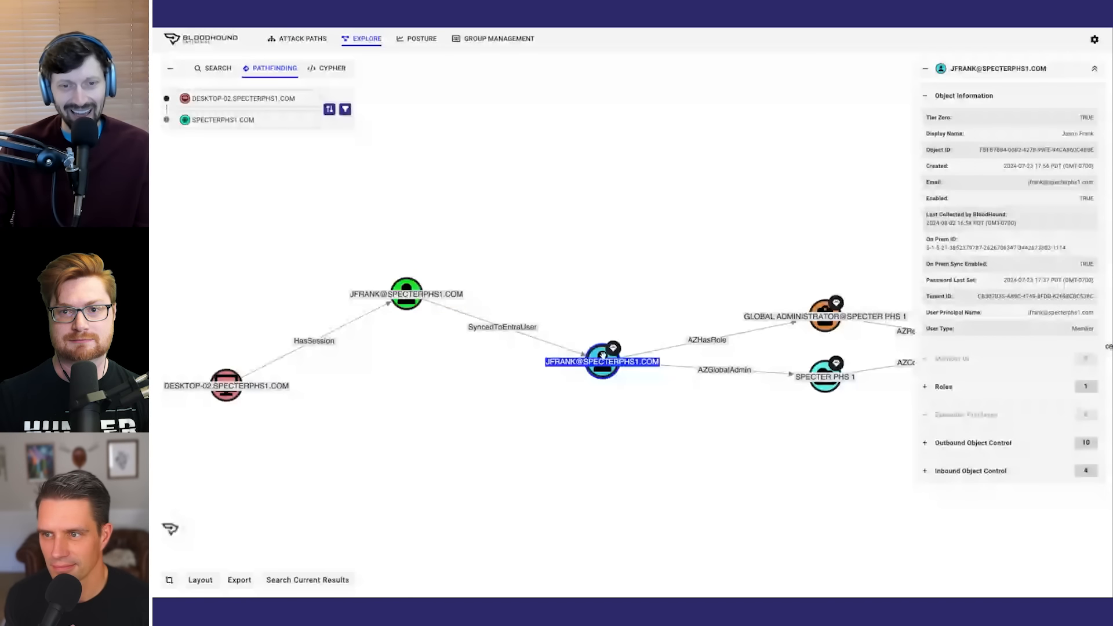
{"action": "left_click", "coordinate": [226, 385]}
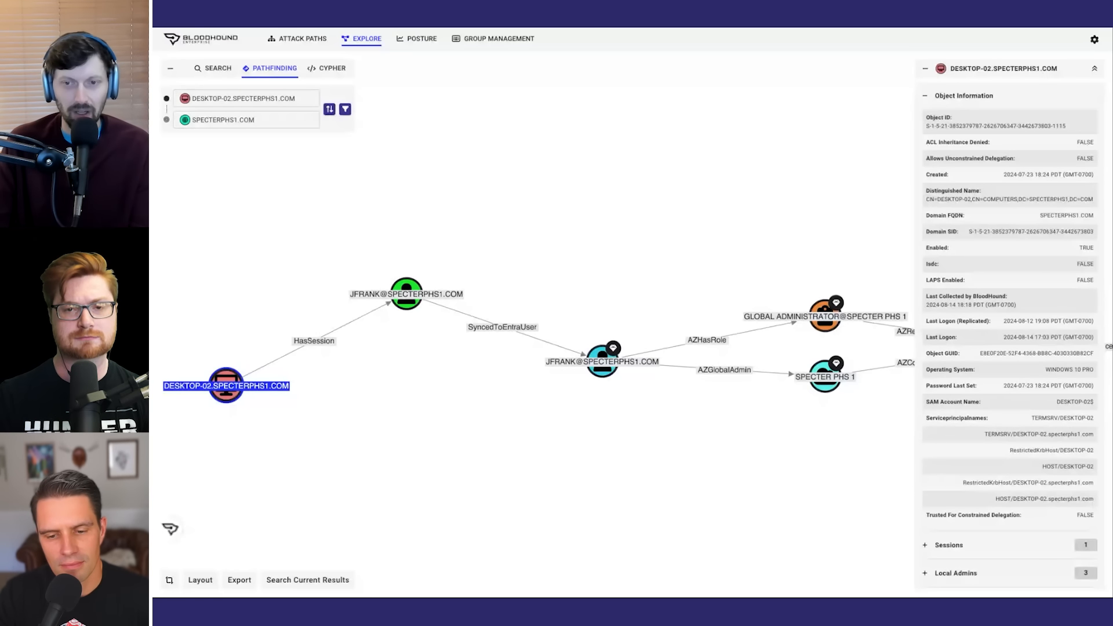
{"action": "left_click", "coordinate": [825, 314]}
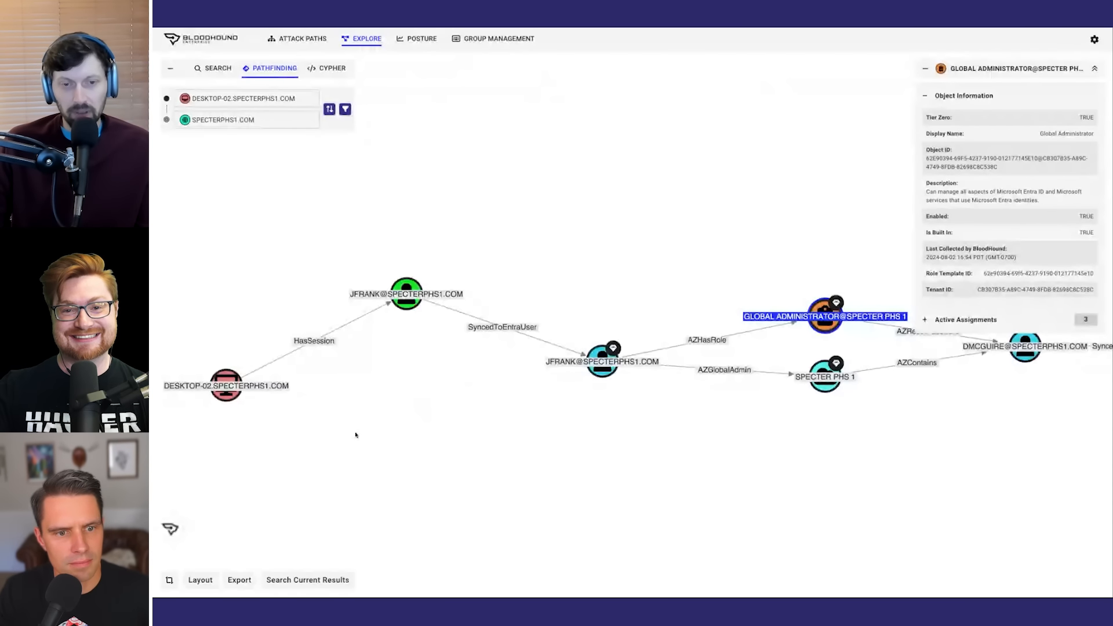
{"action": "left_click", "coordinate": [225, 385]}
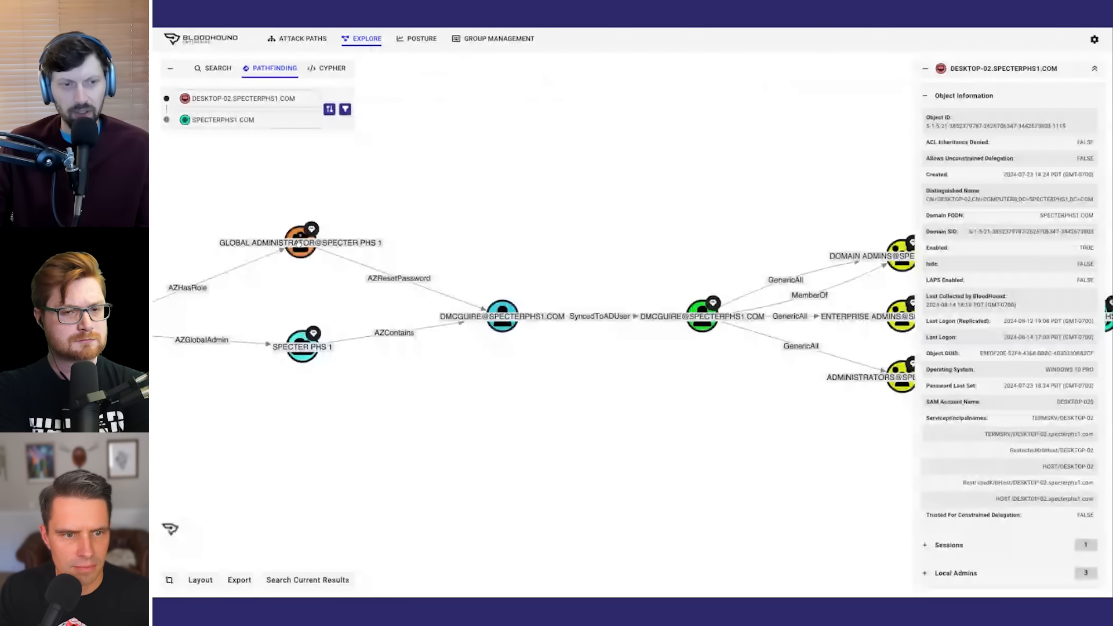
- Show the GLOBAL ADMINISTRATOR@SPECTER PHS 1 role's Object Information and Tier Zero status
{"action": "left_click", "coordinate": [300, 241]}
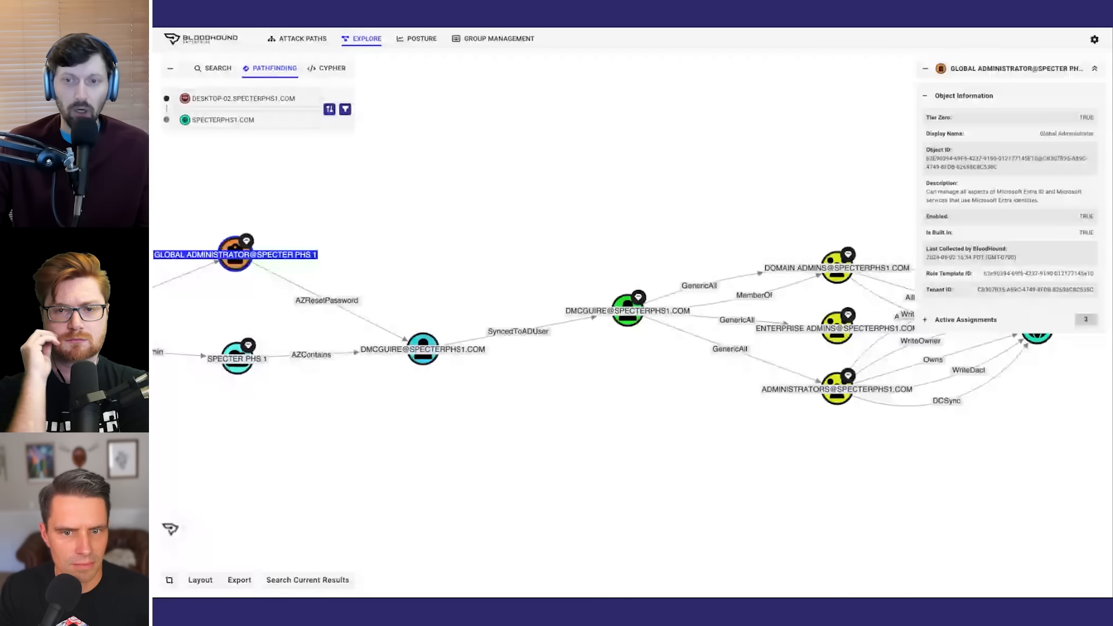
{"action": "left_click", "coordinate": [626, 311]}
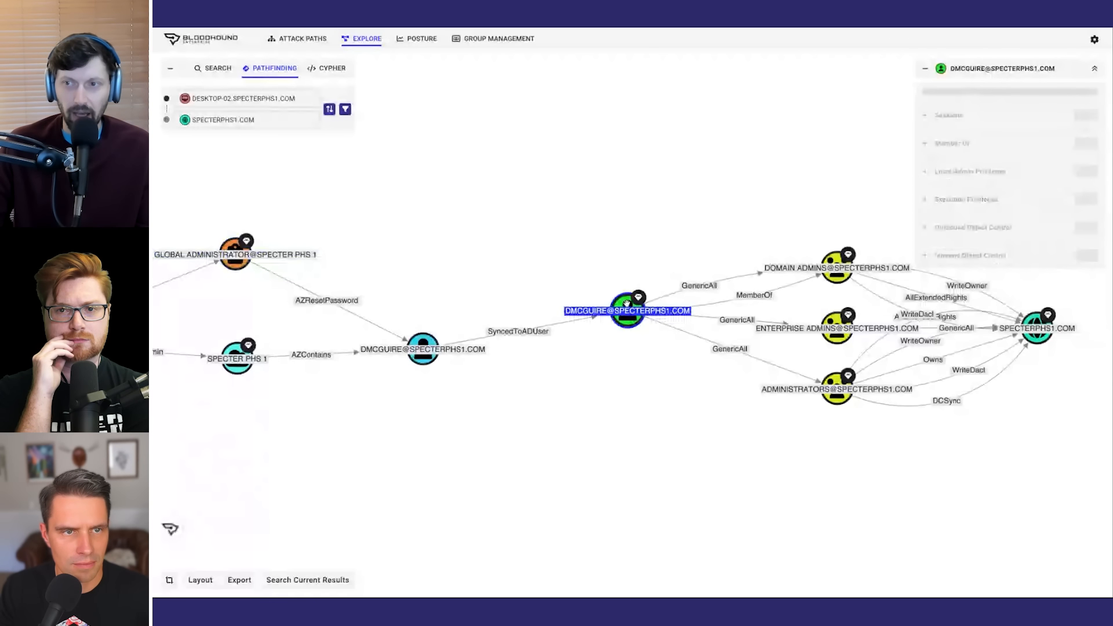
{"action": "left_click", "coordinate": [627, 310]}
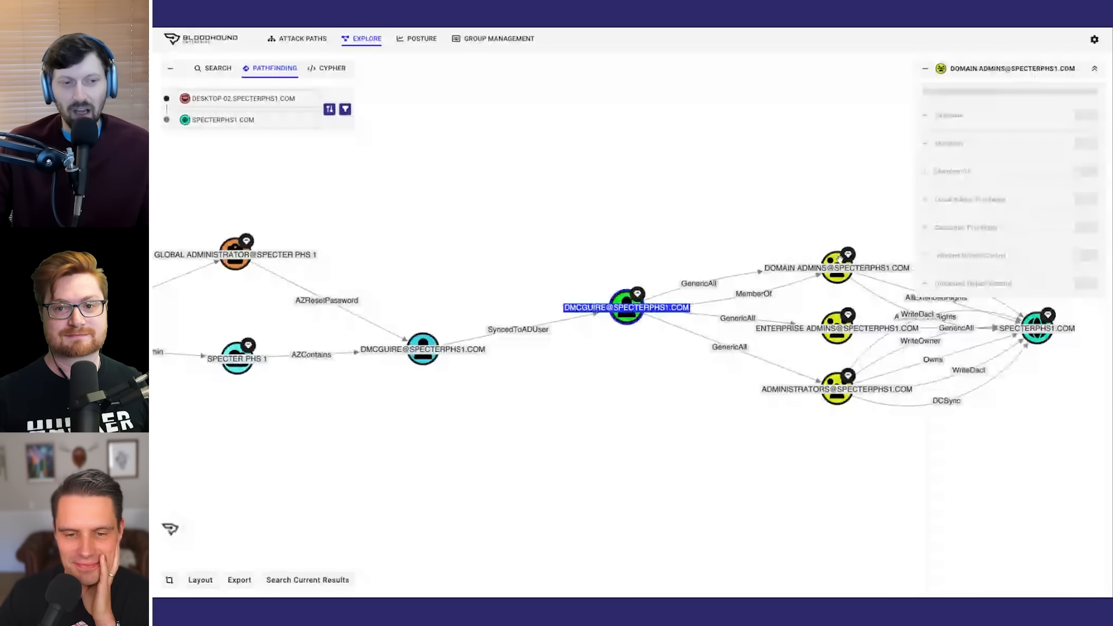
{"action": "left_click", "coordinate": [837, 264]}
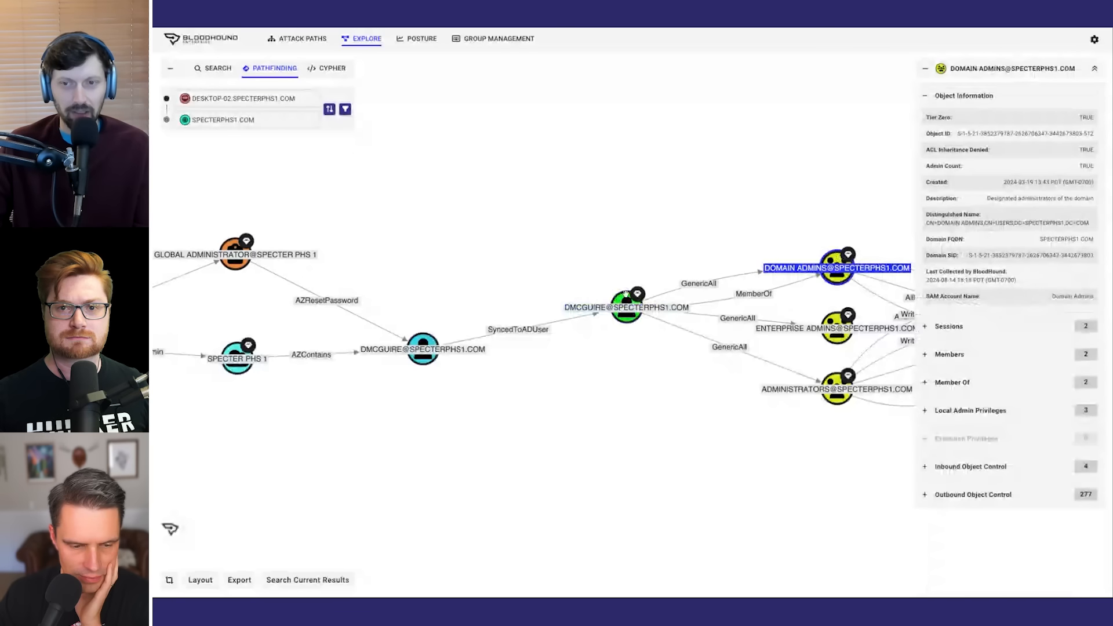
{"action": "left_click", "coordinate": [626, 302]}
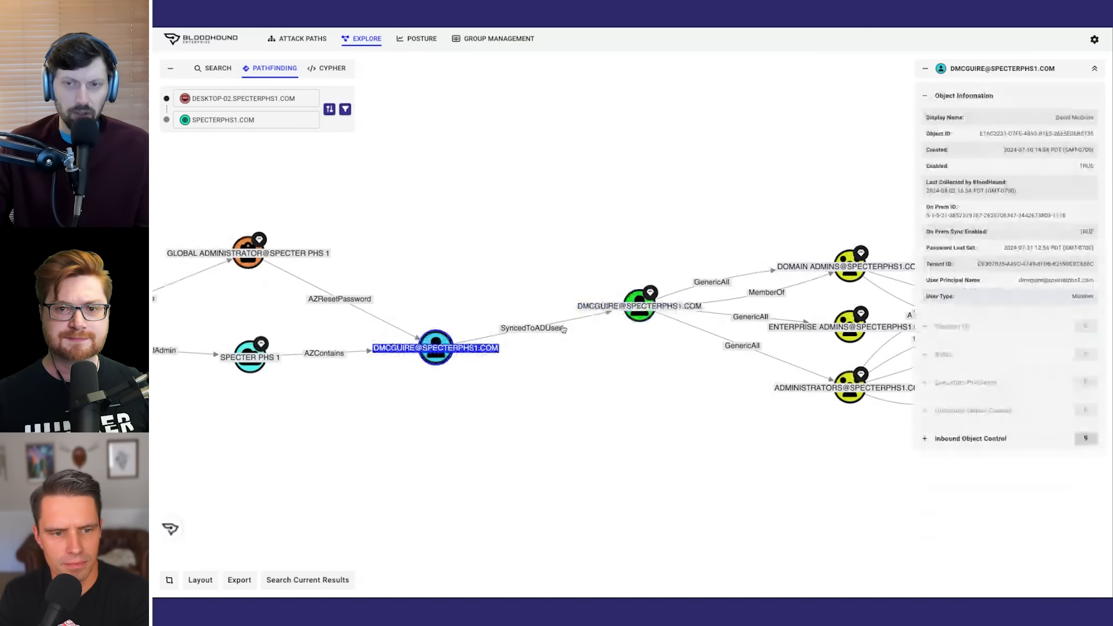
- Switch between the on-prem and cloud DMCGUIRE nodes, ending on the on-prem user
{"action": "left_click", "coordinate": [638, 304]}
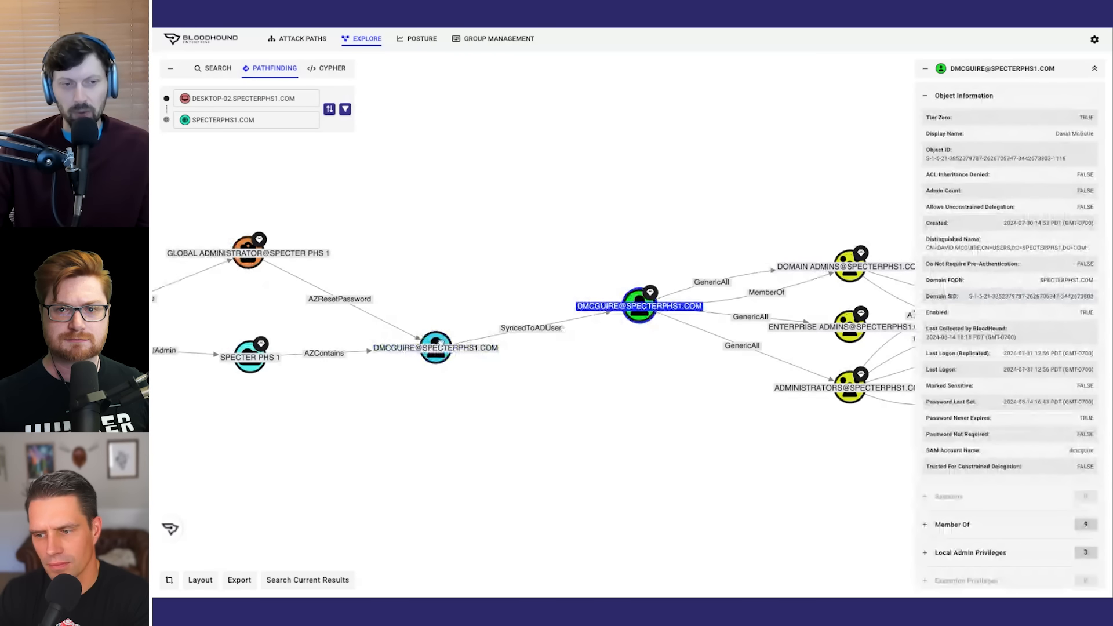
{"action": "left_click", "coordinate": [435, 347]}
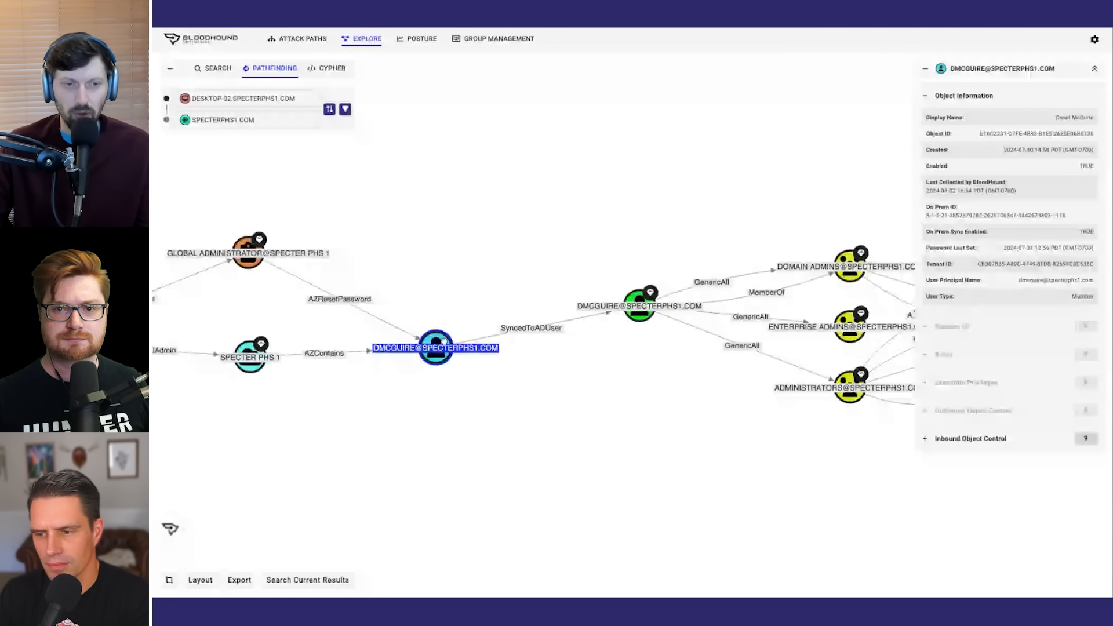
{"action": "left_click", "coordinate": [640, 306]}
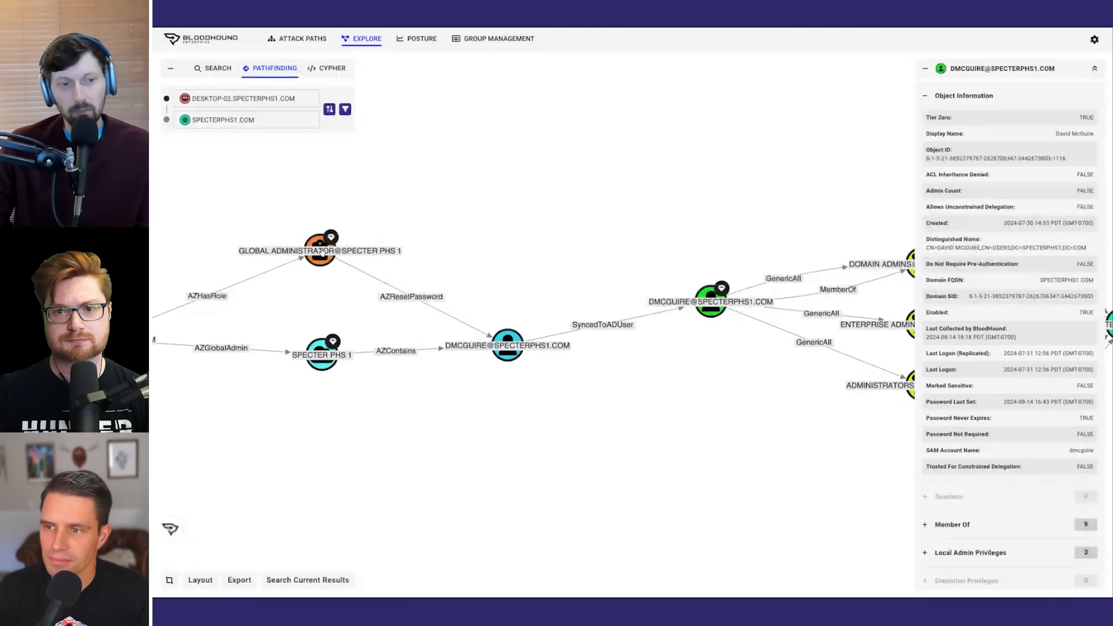
{"action": "left_click", "coordinate": [319, 248]}
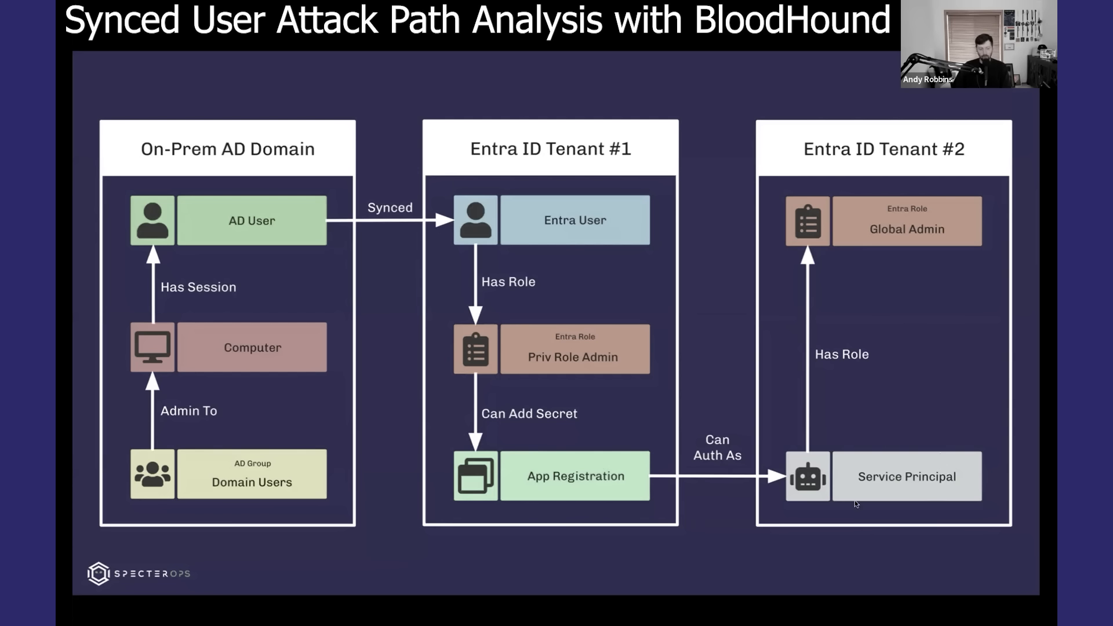
{"action": "mouse_move", "coordinate": [891, 488]}
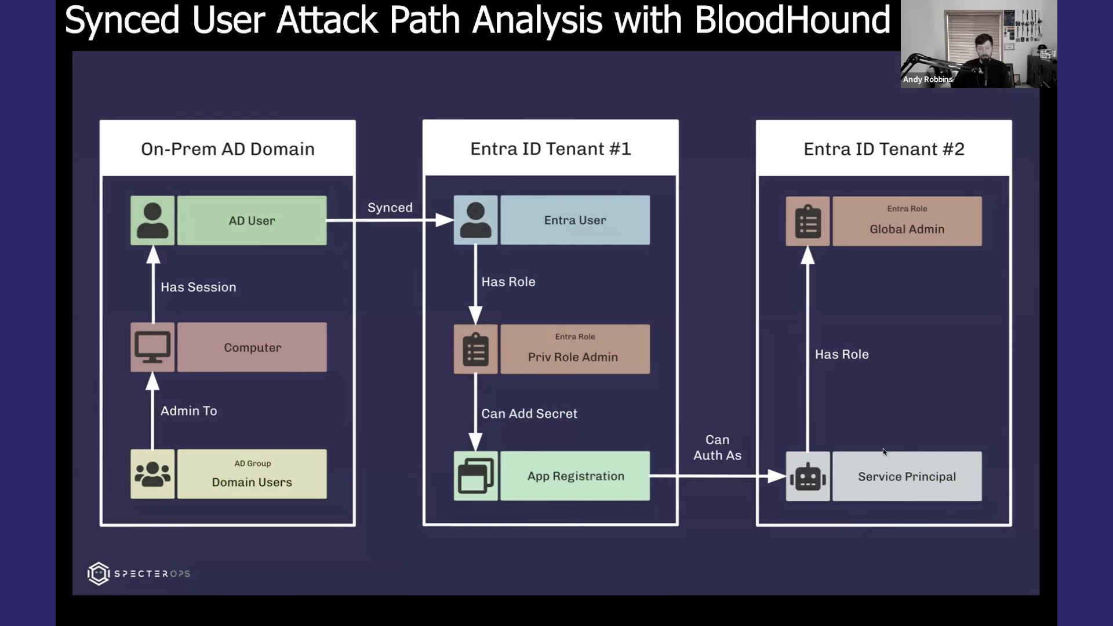
{"action": "mouse_move", "coordinate": [896, 476]}
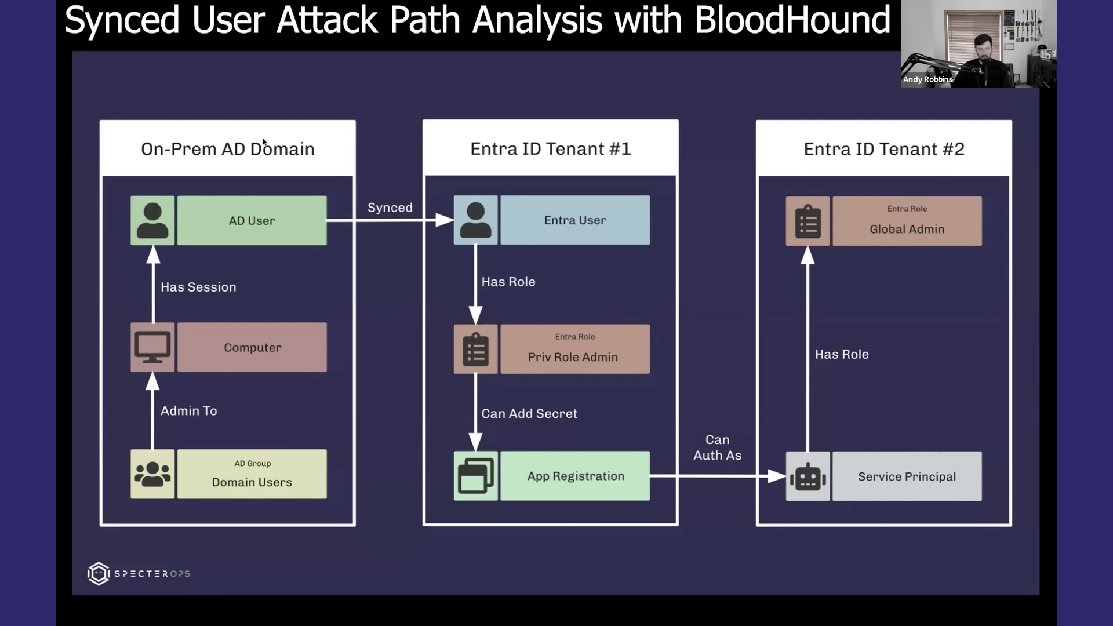
{"action": "mouse_move", "coordinate": [721, 176]}
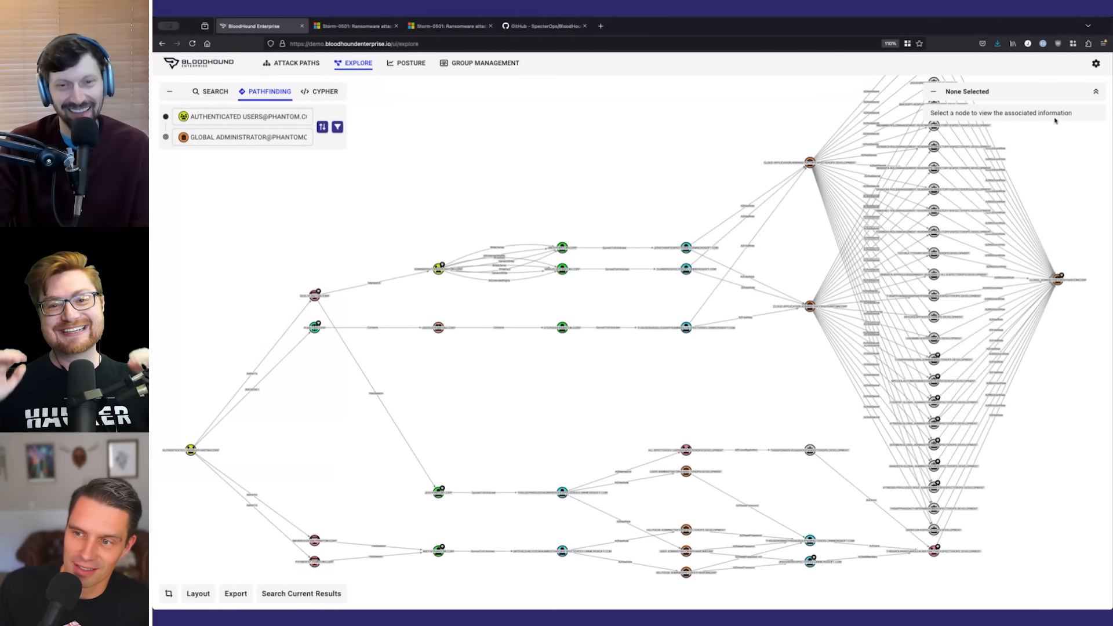
- Turn on Dark Mode from the settings gear menu, then switch to the Storm-0501 article
{"action": "left_click", "coordinate": [1095, 64]}
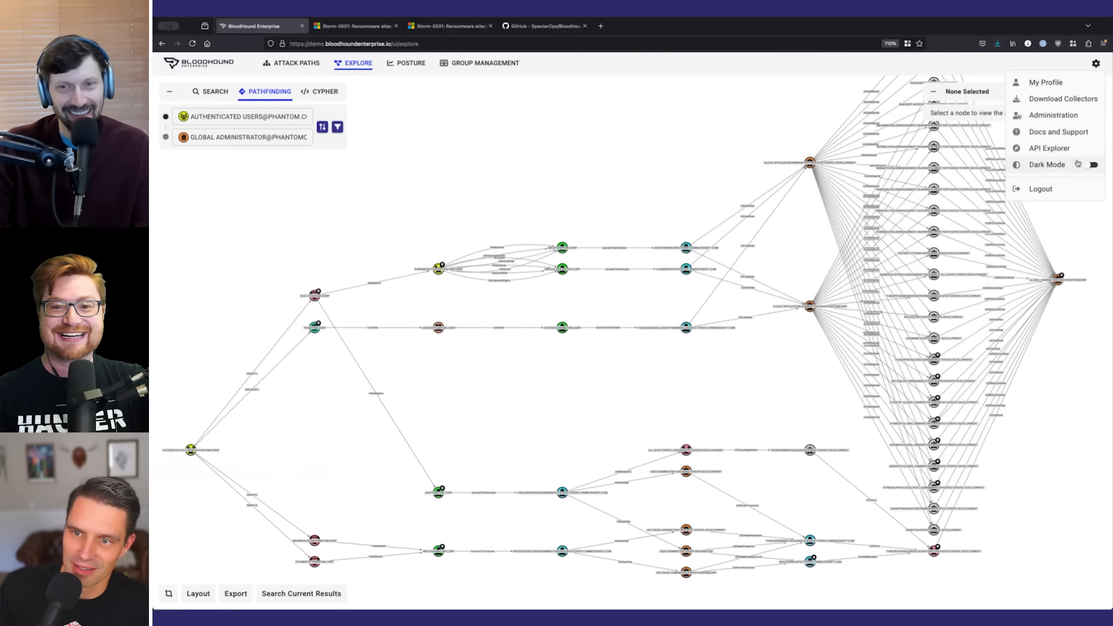
{"action": "left_click", "coordinate": [1093, 164]}
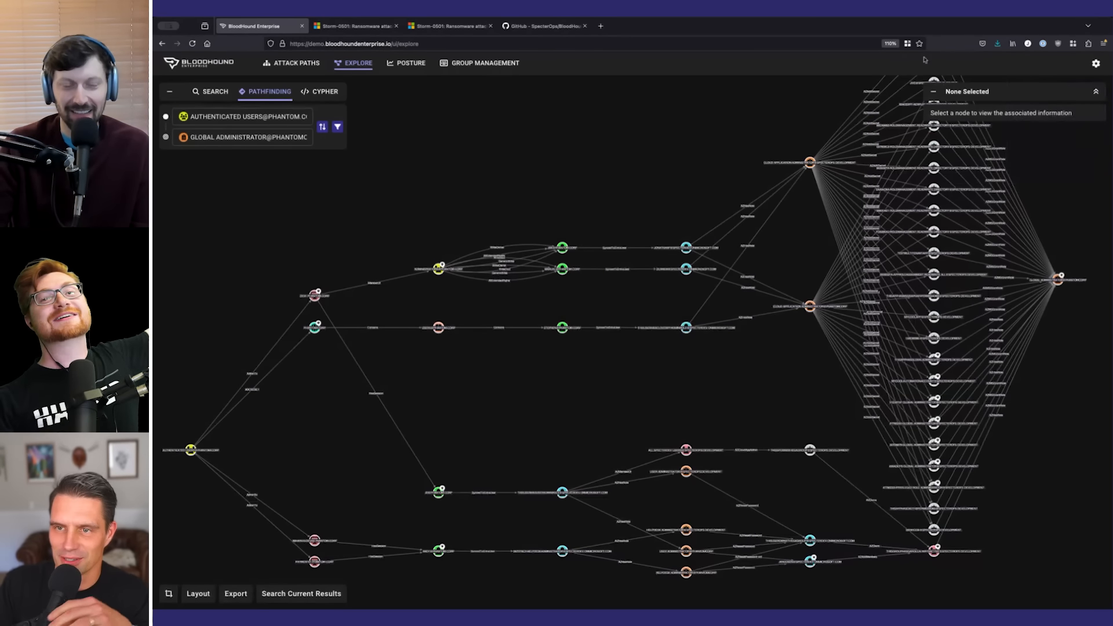
{"action": "left_click", "coordinate": [1095, 64]}
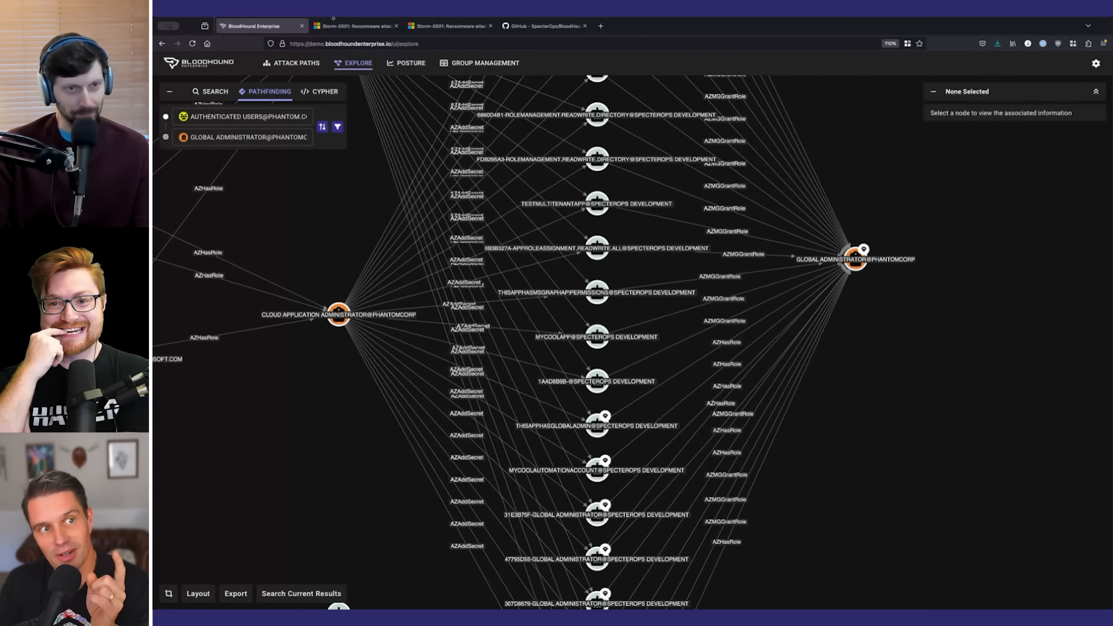
{"action": "left_click", "coordinate": [353, 25]}
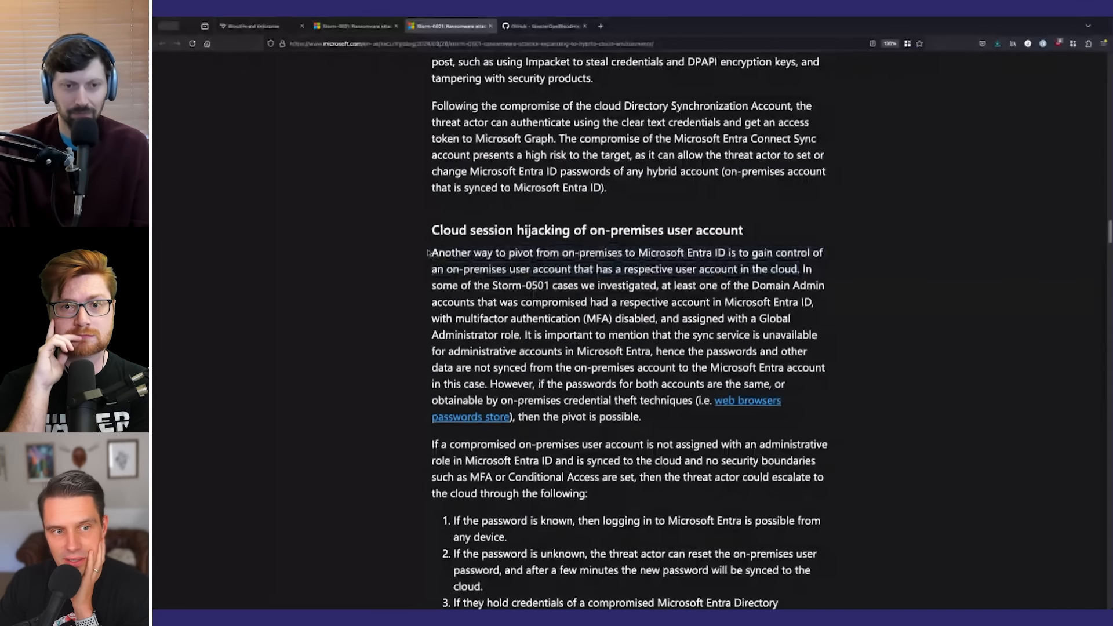
- Scroll the Storm-0501 article to 'Cloud session hijacking of on-premises user account'
{"action": "left_click_drag", "start_coordinate": [431, 252], "coordinate": [797, 269]}
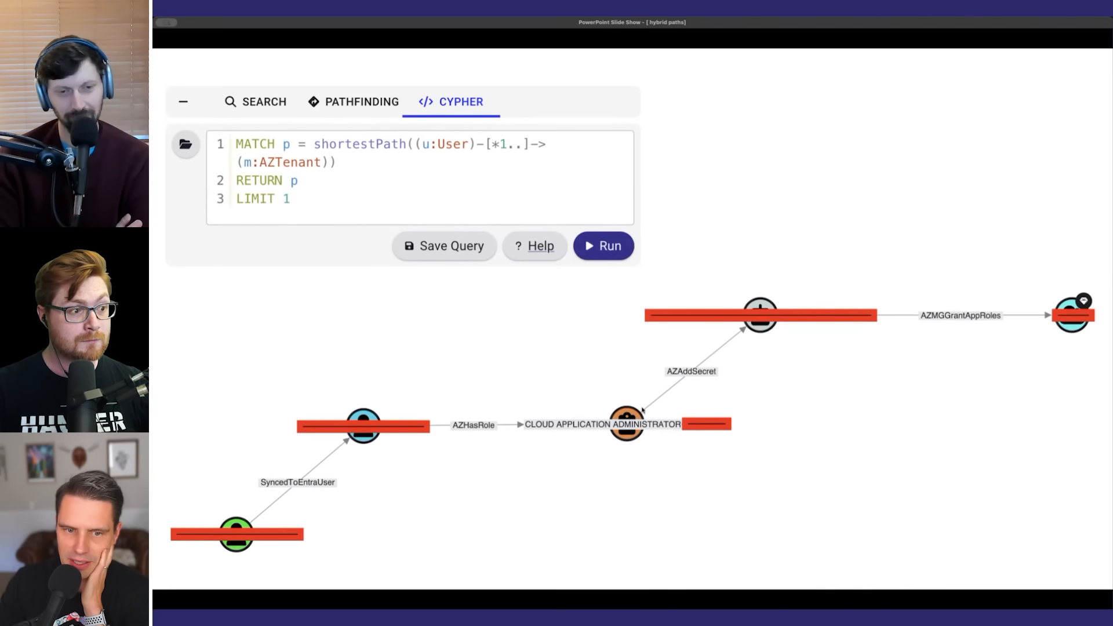
{"action": "mouse_move", "coordinate": [765, 288]}
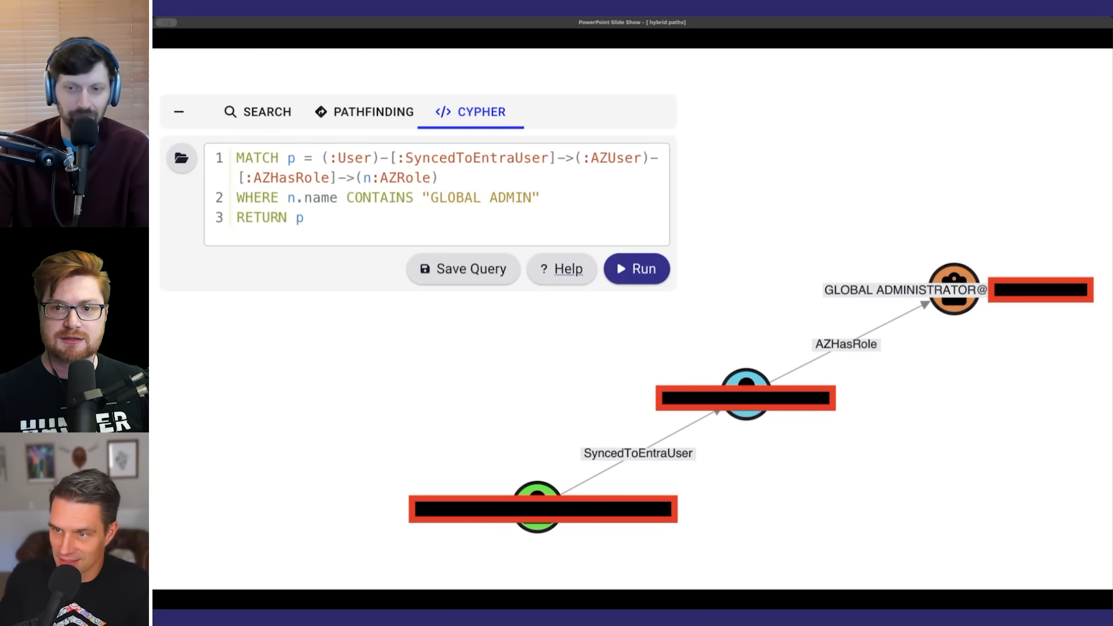
{"action": "mouse_move", "coordinate": [445, 419]}
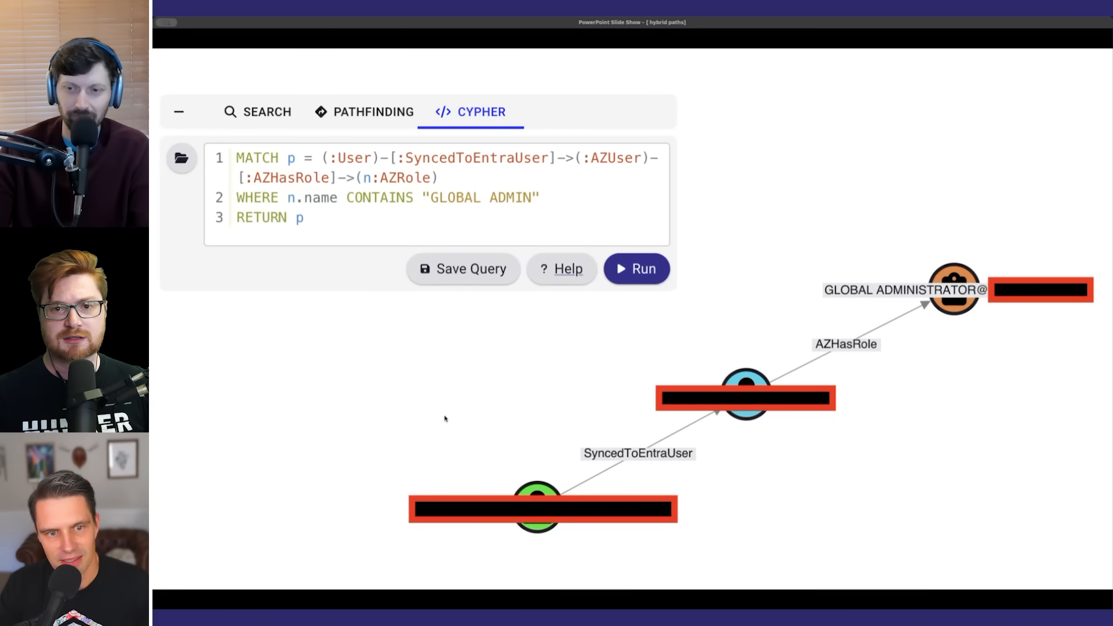